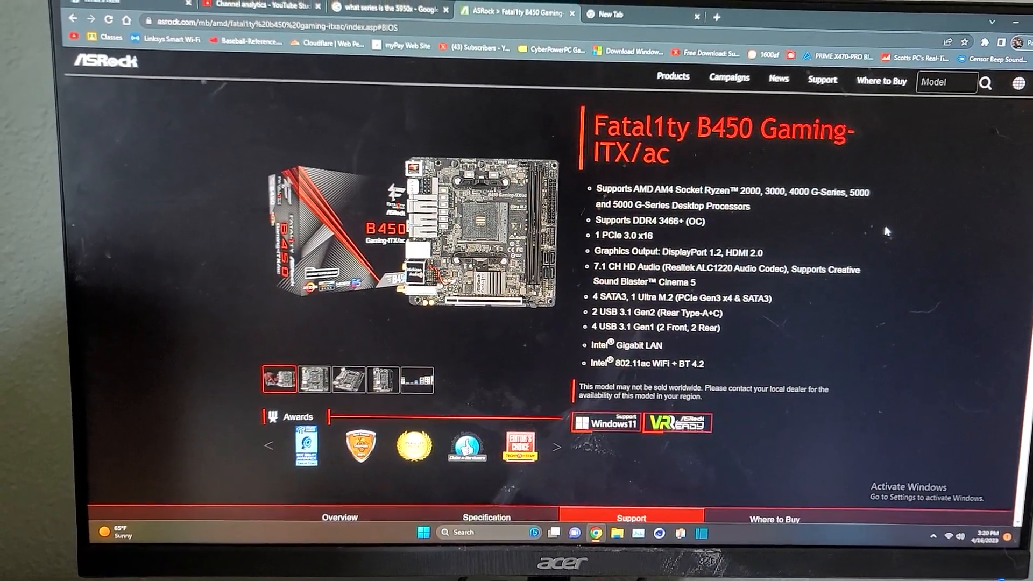
Step: Scroll down the Fatal1ty B450 Gaming-ITX/ac BIOS table to versions 4.50, 4.40 and 4.20
scroll("down", 3)
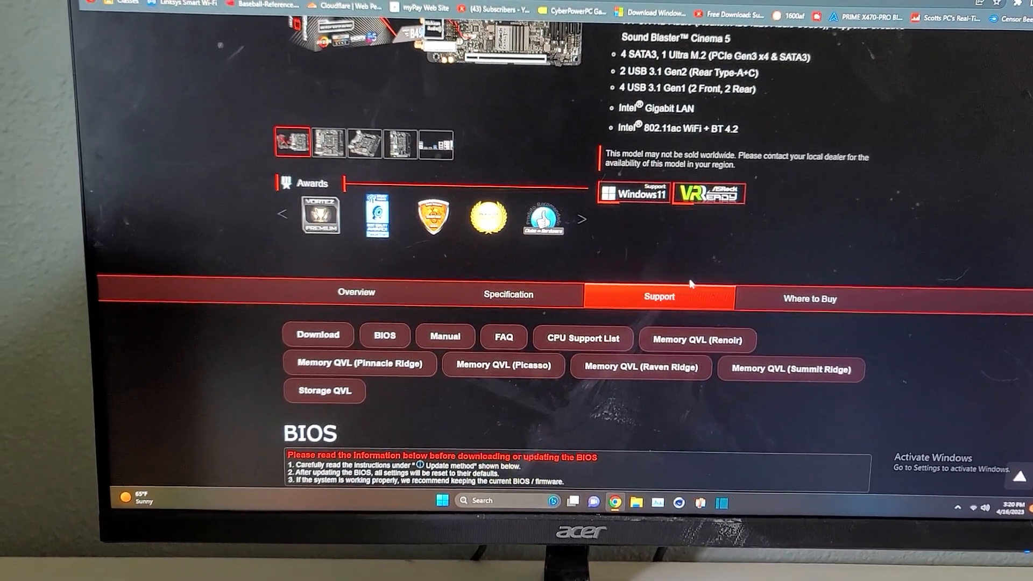
scroll("down", 3)
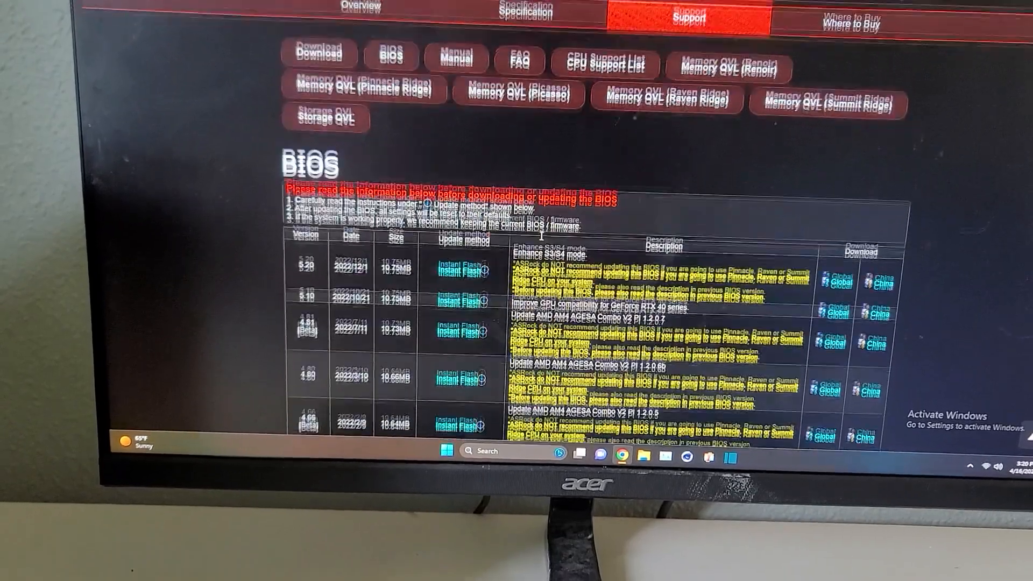
scroll("down", 3)
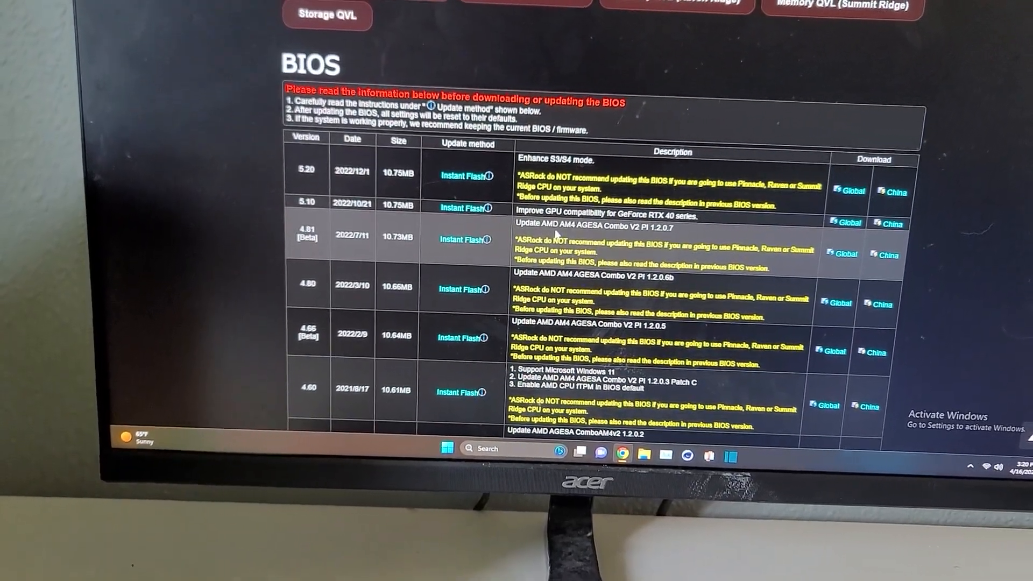
scroll("down", 3)
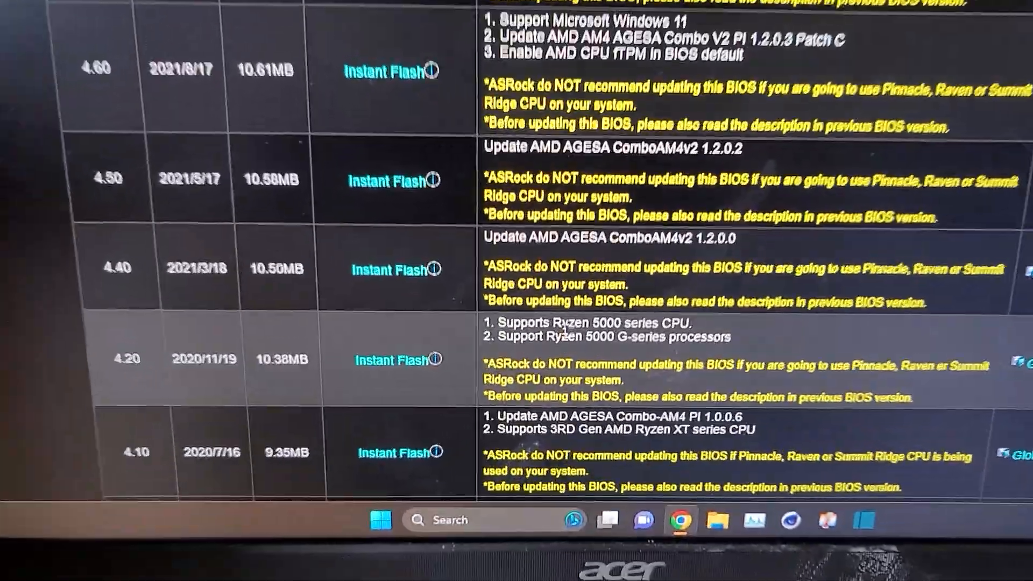
scroll("down", 3)
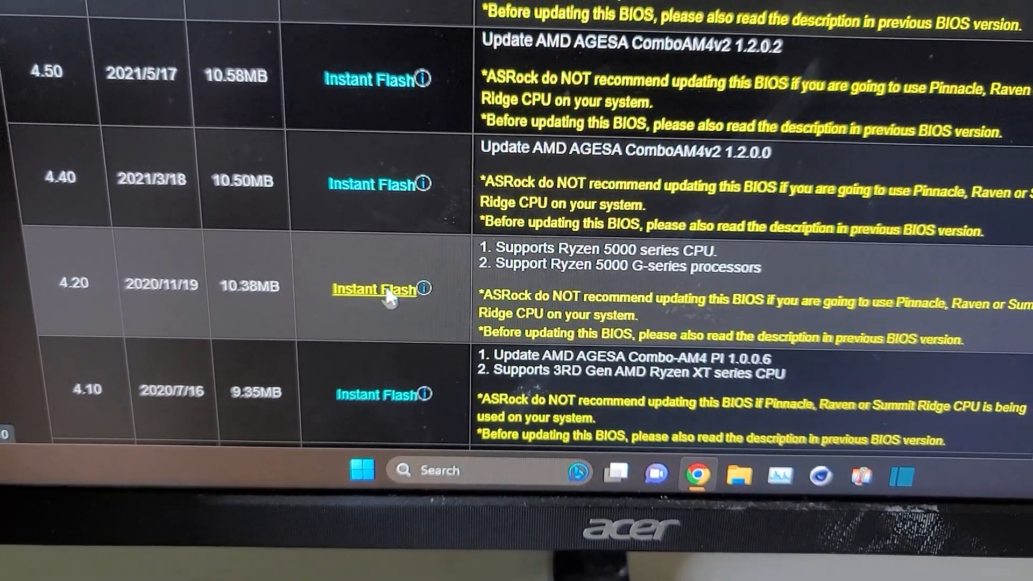
left_click(376, 288)
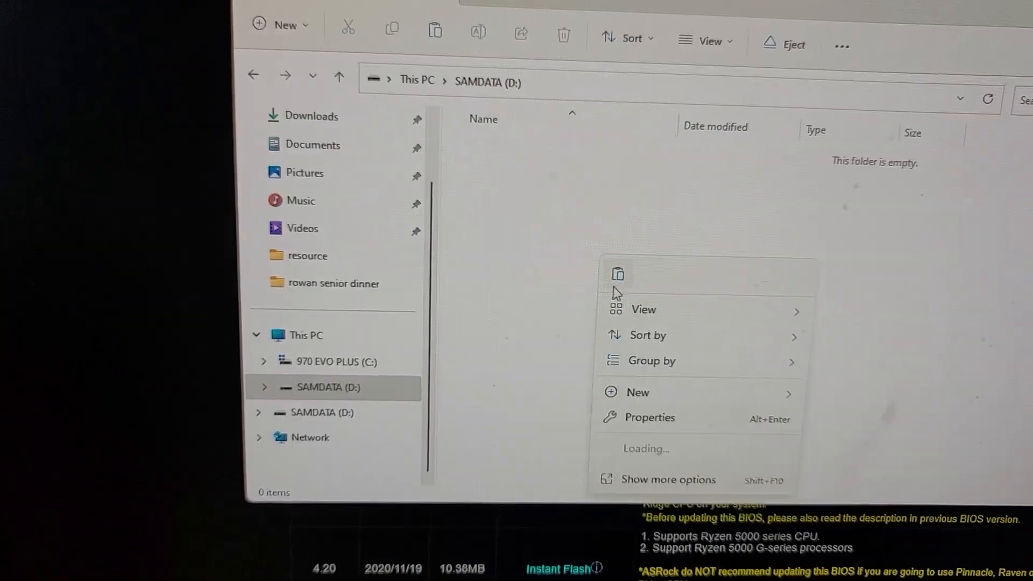
Step: Paste the downloaded BIOS file onto the SAMDATA (D:) USB drive
left_click(621, 287)
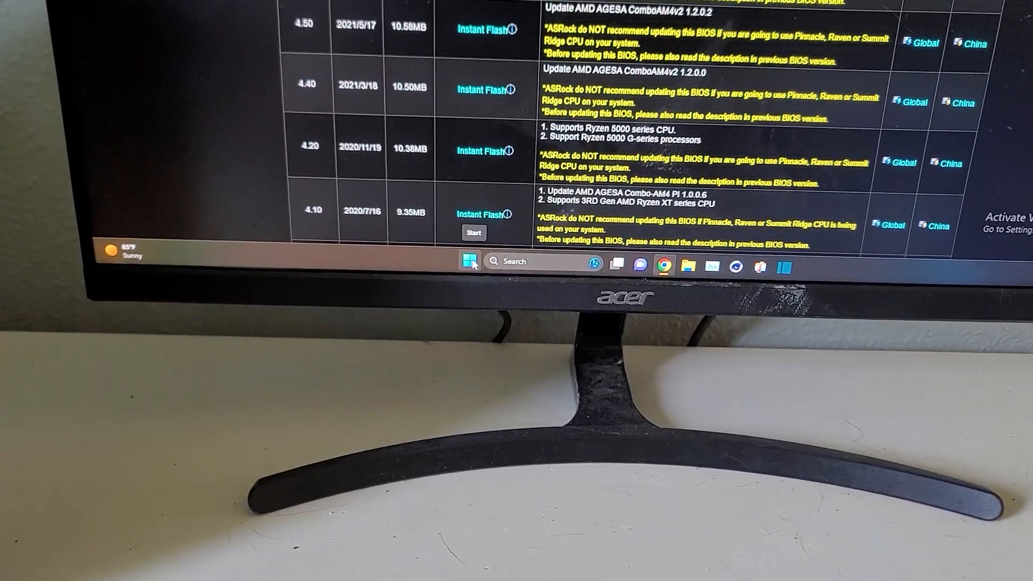
Step: Restart Windows 11 from the Start menu power options
left_click(469, 263)
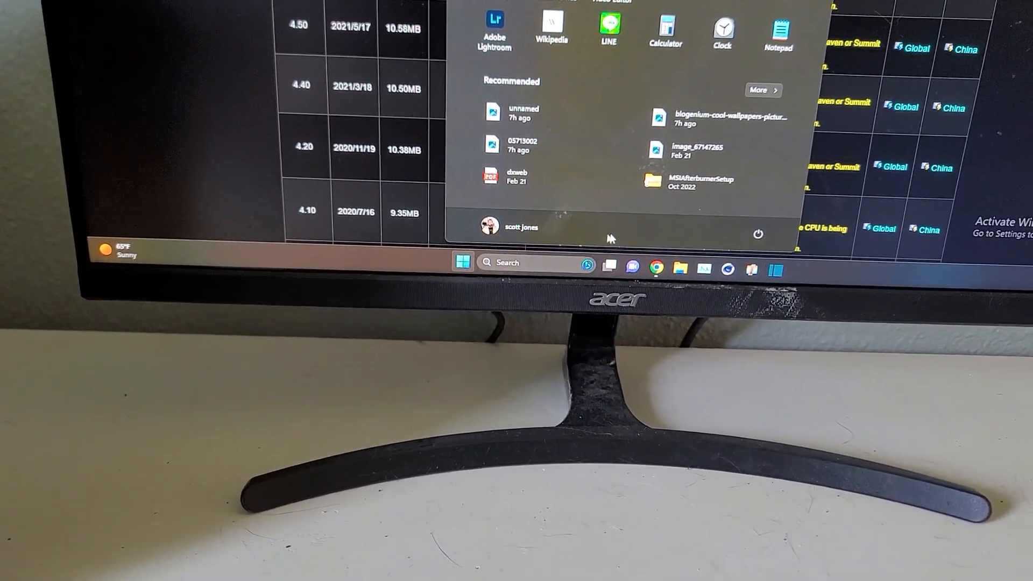
left_click(758, 234)
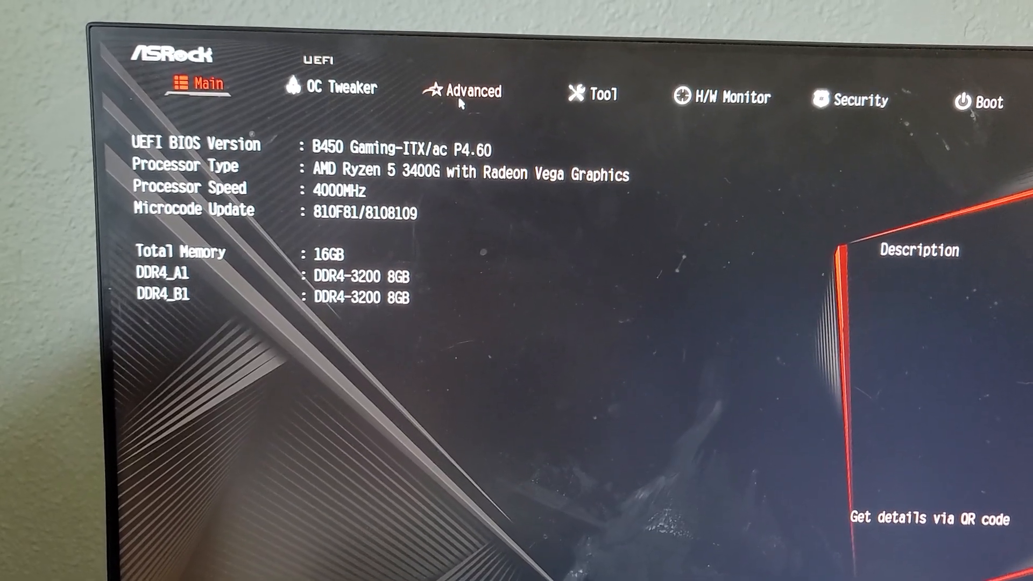
Step: Set the AMD fTPM switch in Advanced > CPU Configuration to Disabled
left_click(472, 91)
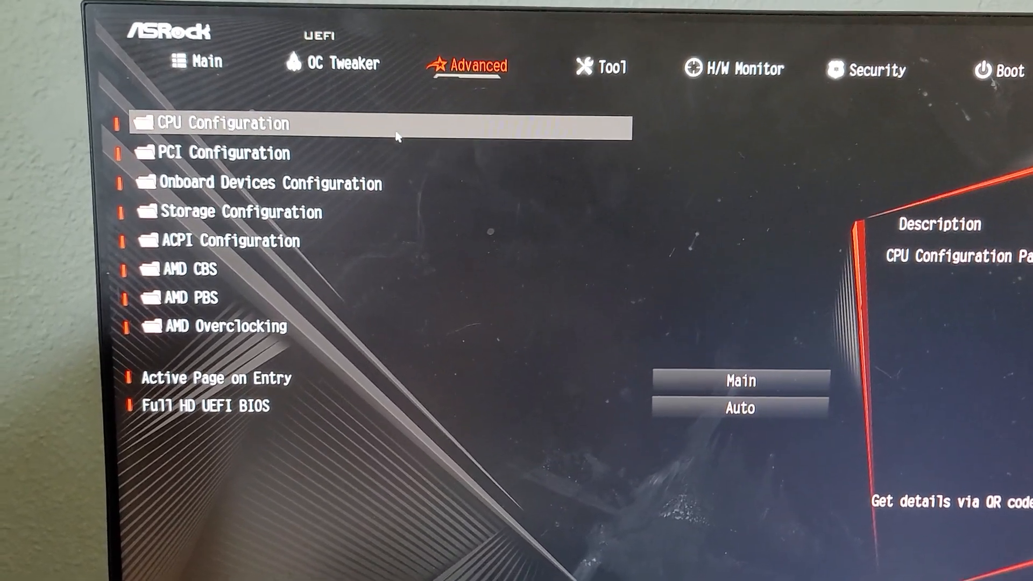
left_click(224, 123)
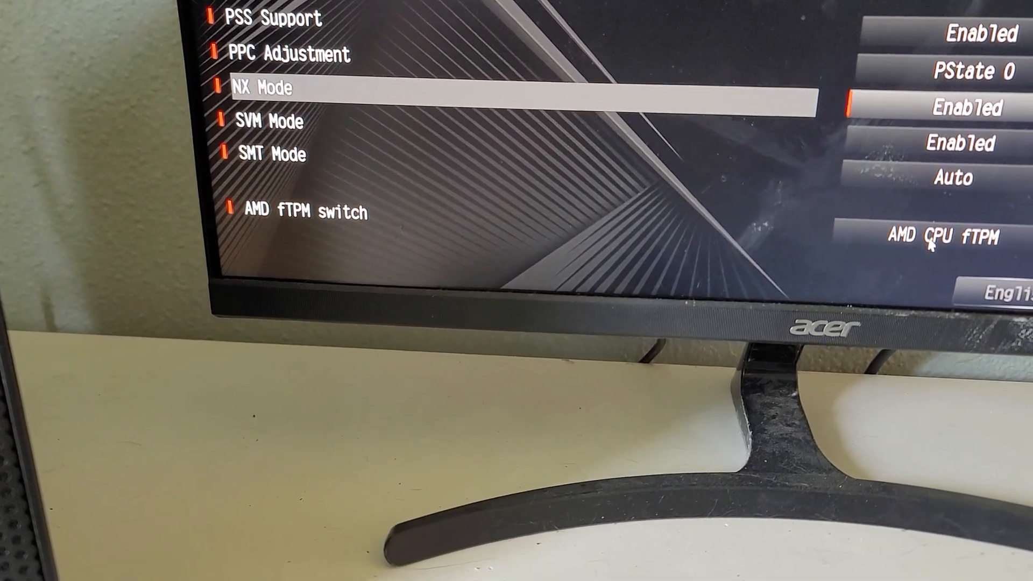
left_click(962, 234)
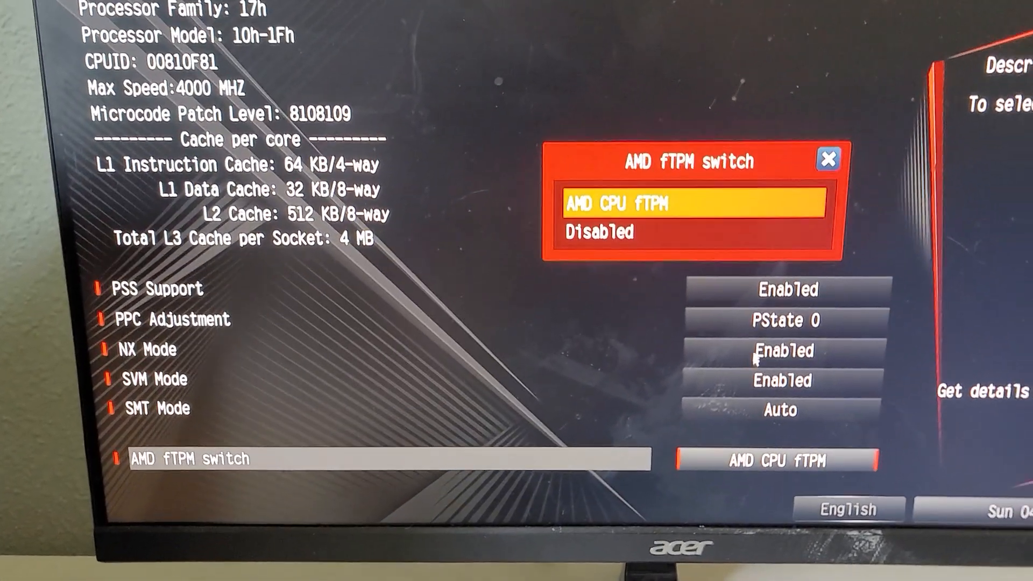
left_click(600, 231)
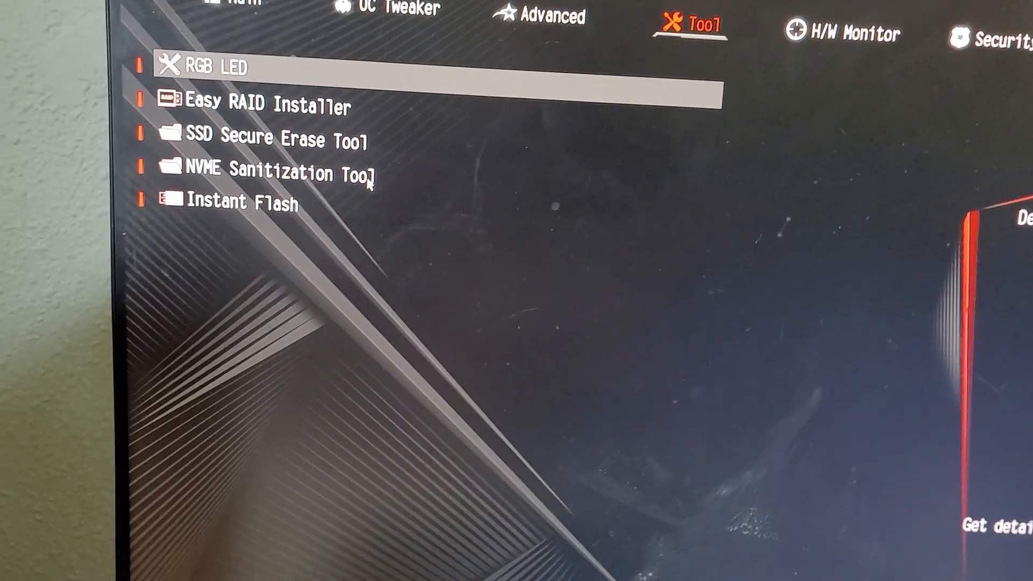
Step: Flash the UEFI with B45GIA_4.50 in Instant Flash, accepting the TPM notice and confirmation
left_click(231, 203)
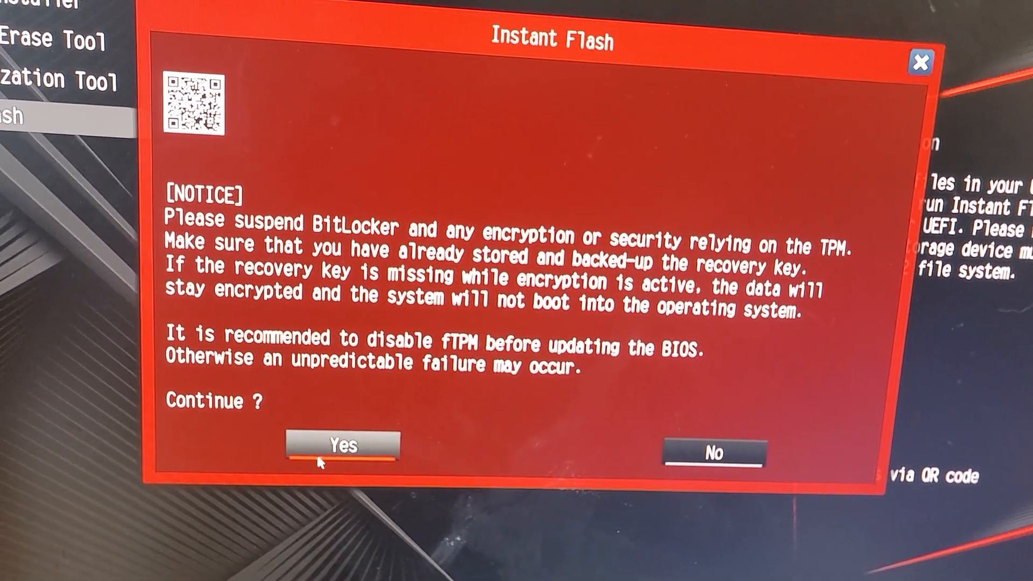
left_click(339, 446)
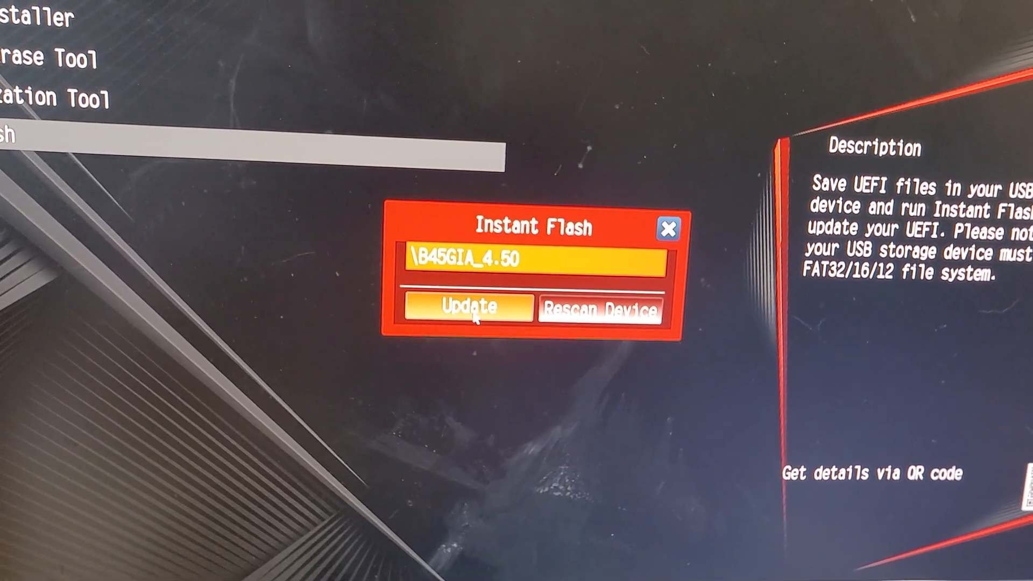
left_click(468, 308)
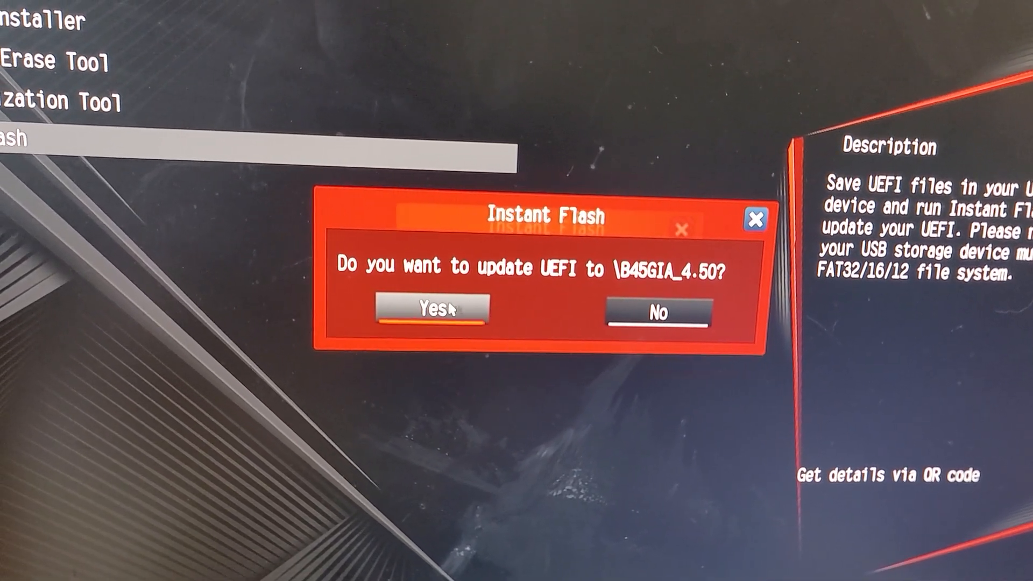
left_click(433, 310)
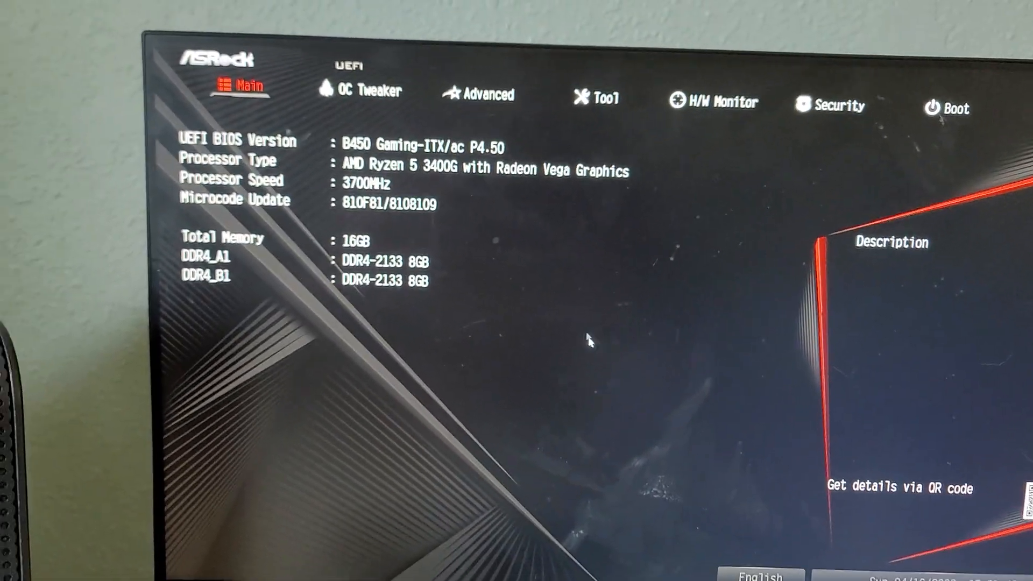
Step: Switch AMD fTPM back to AMD CPU fTPM and load XMP 2.0 Profile 1 (DDR4-3200)
left_click(486, 94)
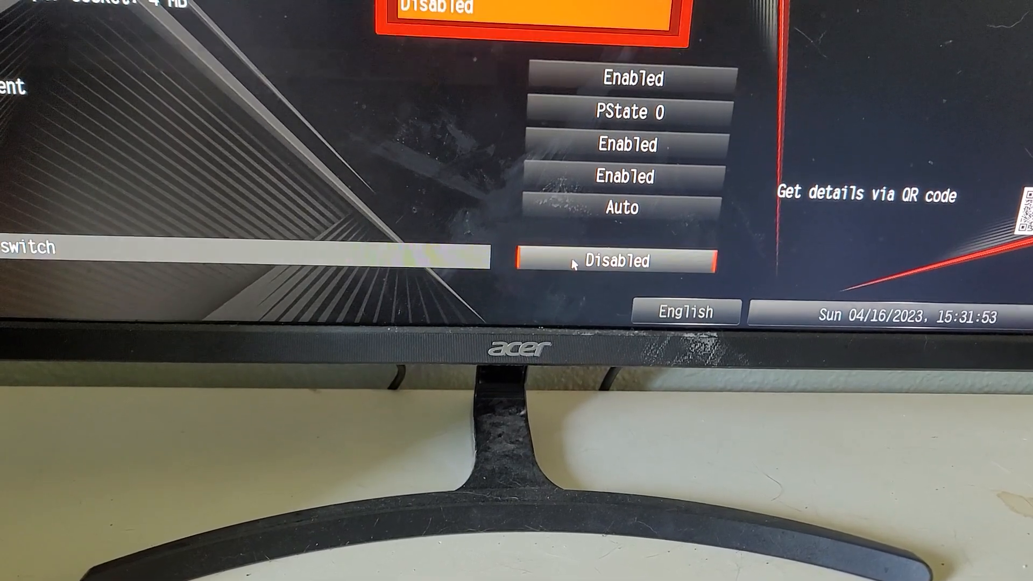
left_click(612, 261)
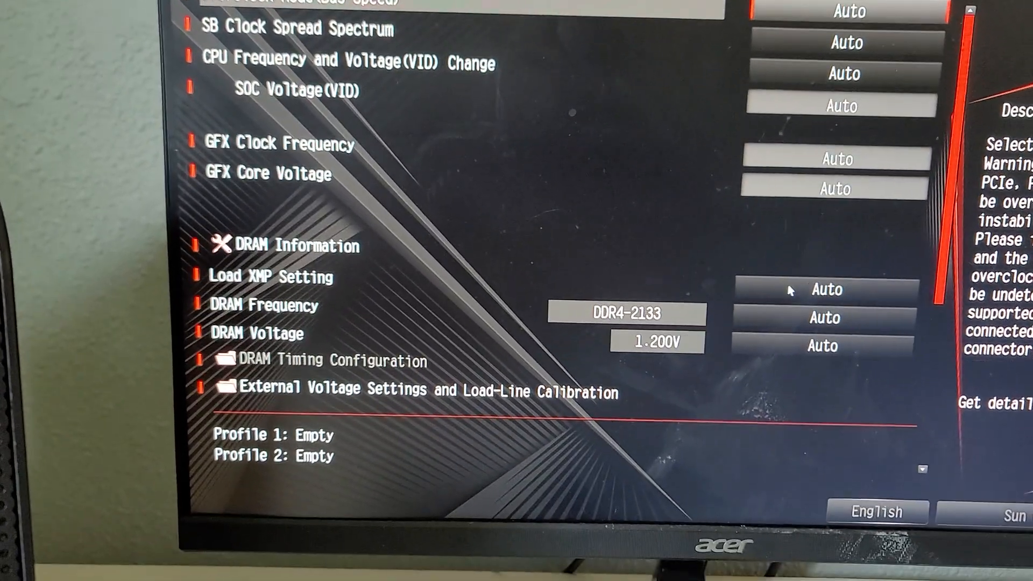
left_click(837, 290)
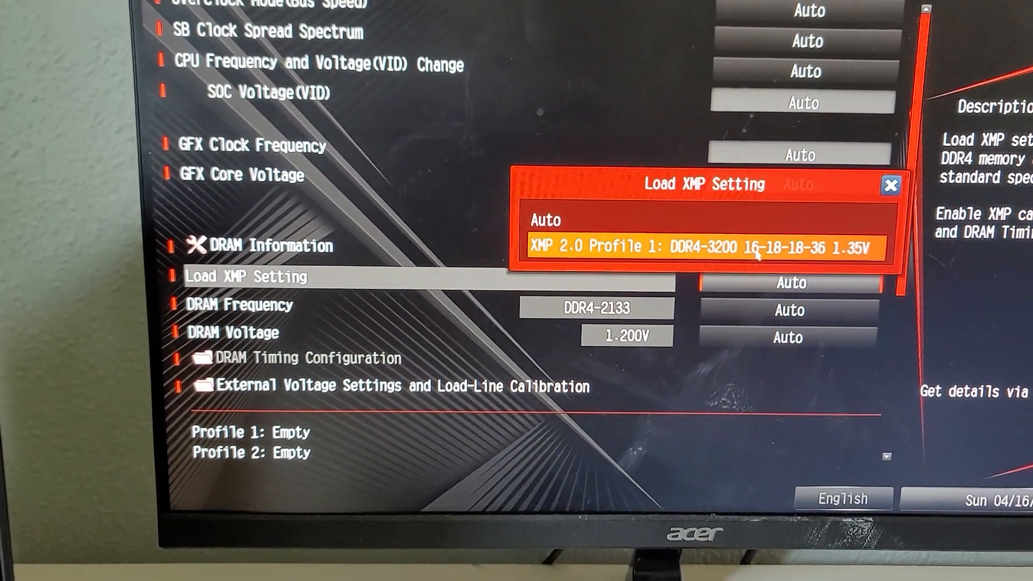
left_click(700, 246)
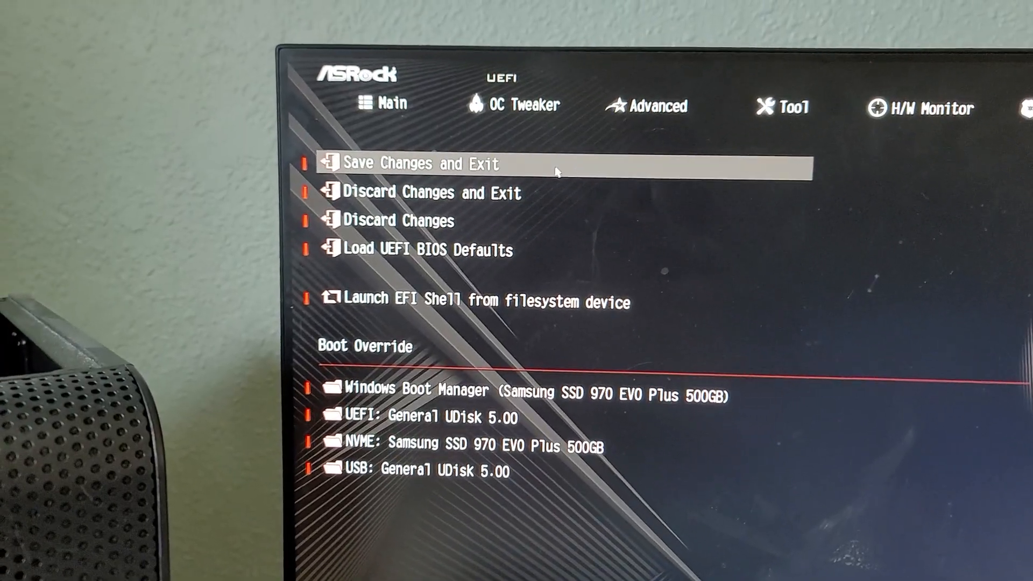
Step: Save the BIOS changes and exit, confirming with Yes
left_click(415, 164)
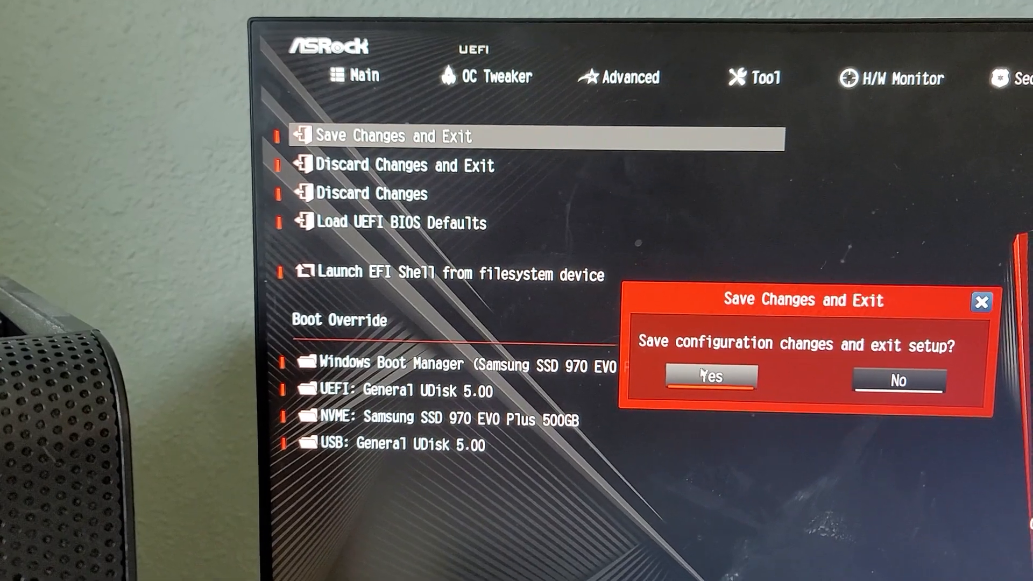
left_click(709, 378)
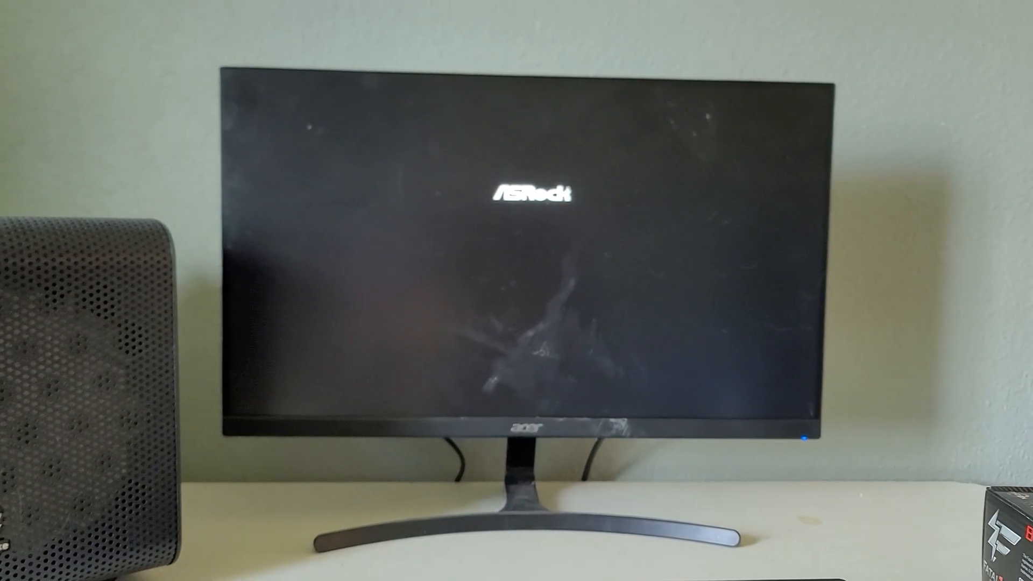